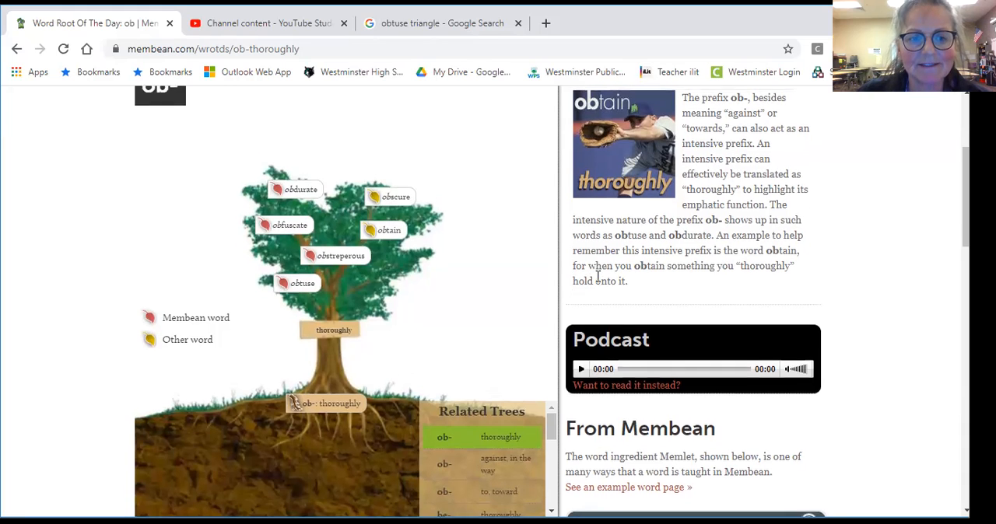
# Step: Scroll to the top of the ob- thoroughly Word Root of the Day page
pyautogui.scroll(3)
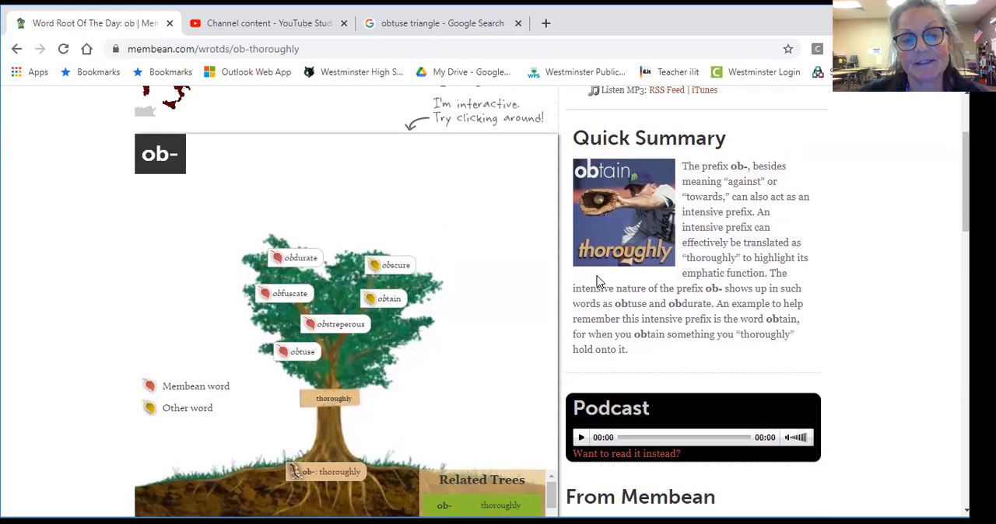
pyautogui.scroll(3)
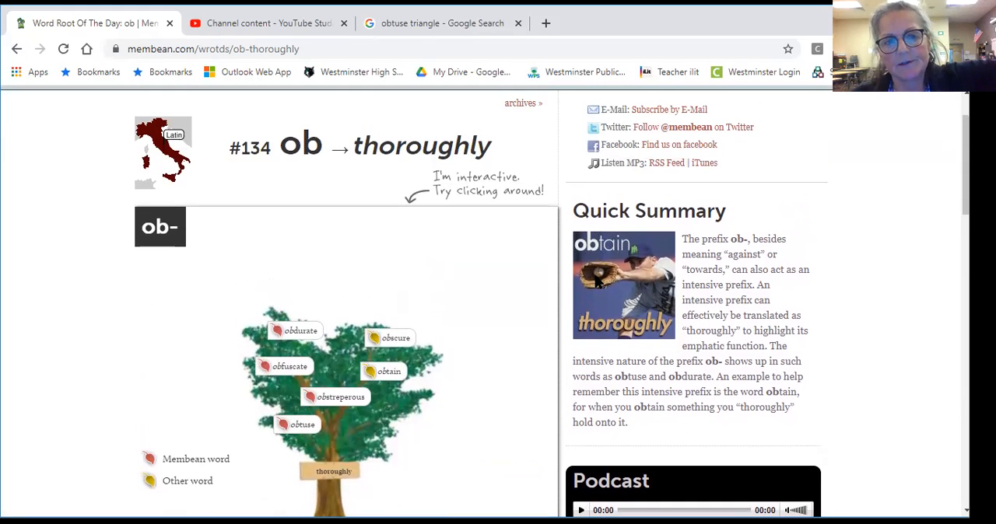
pyautogui.moveTo(594, 281)
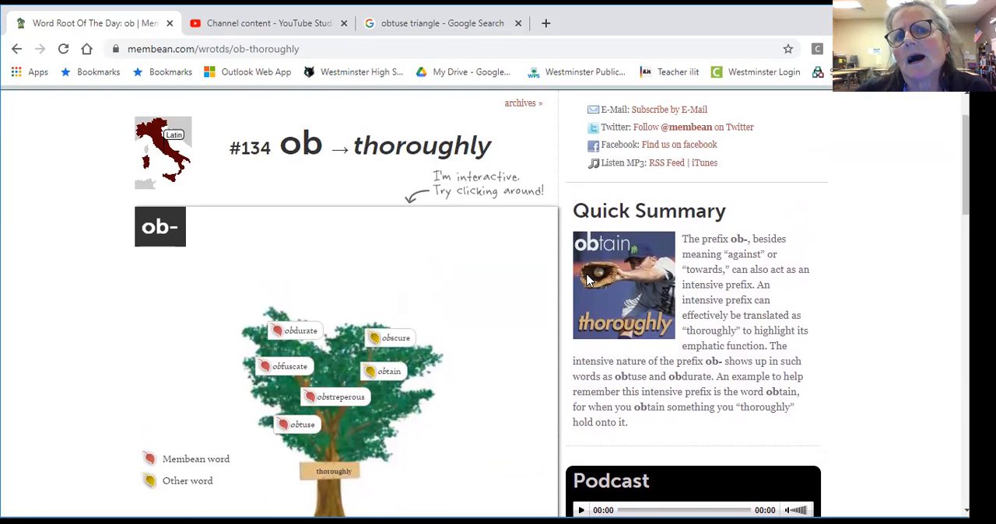
pyautogui.moveTo(591, 283)
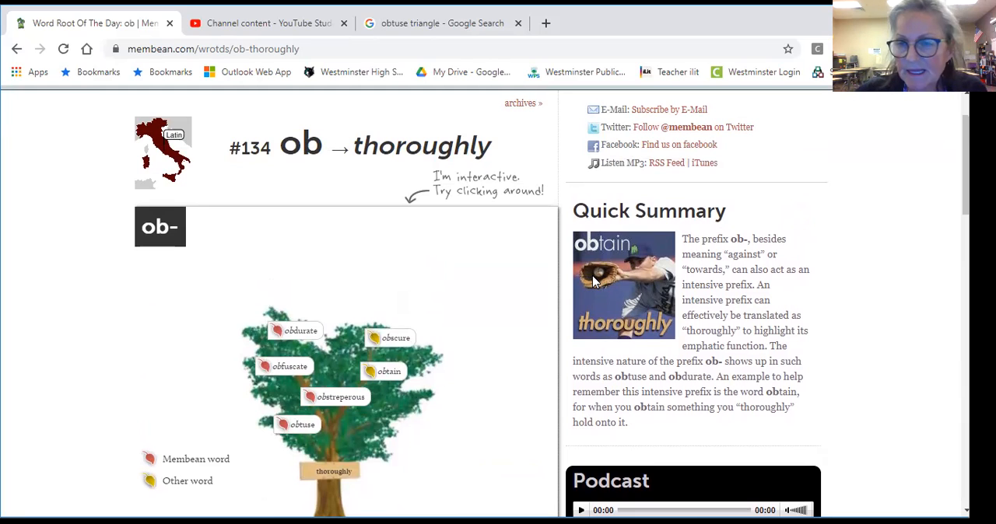
pyautogui.moveTo(660, 308)
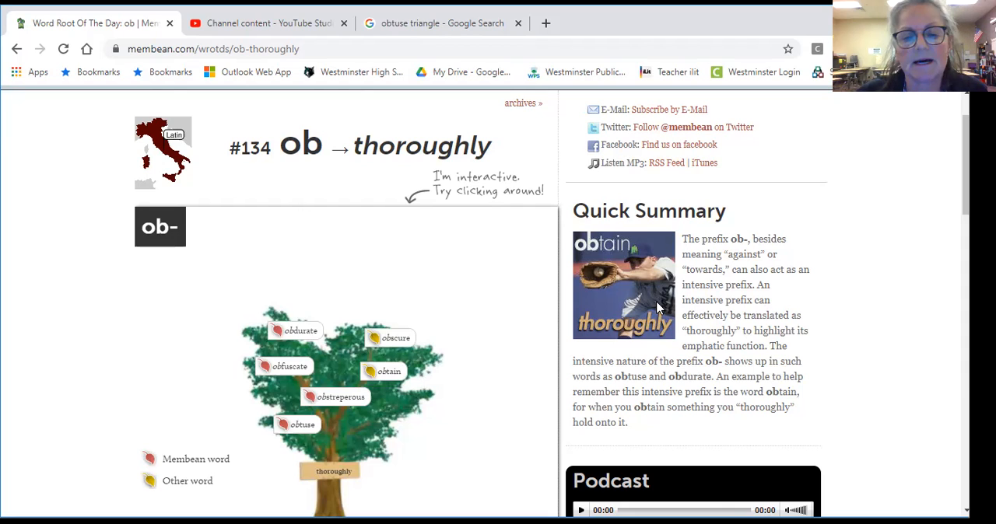
# Step: Scroll down to the Intensive Prefix Ob- article and its ten-word example list
pyautogui.scroll(-3)
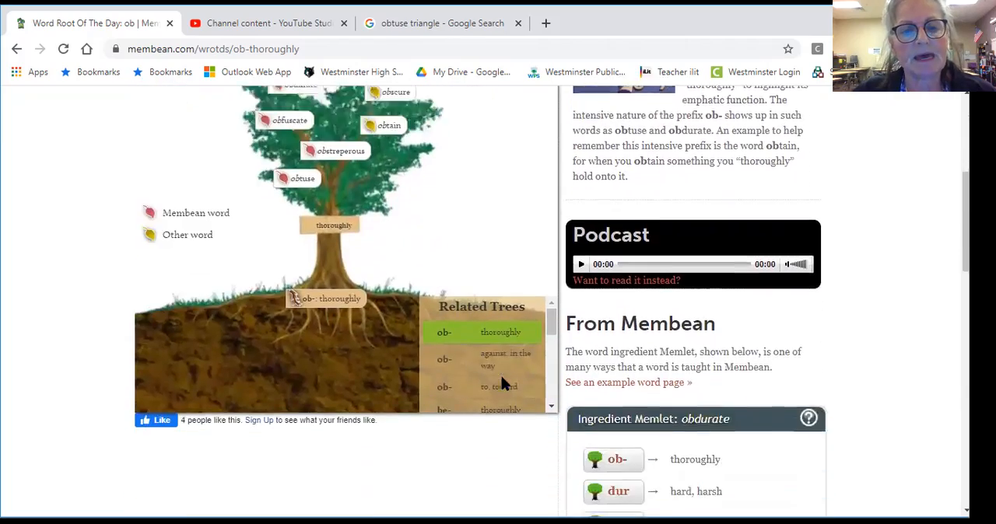
pyautogui.scroll(-3)
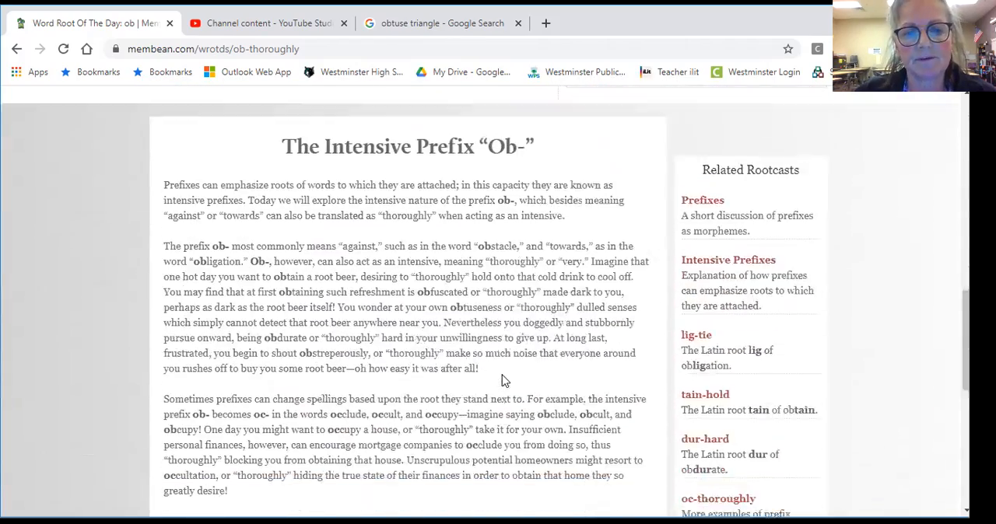
pyautogui.scroll(-3)
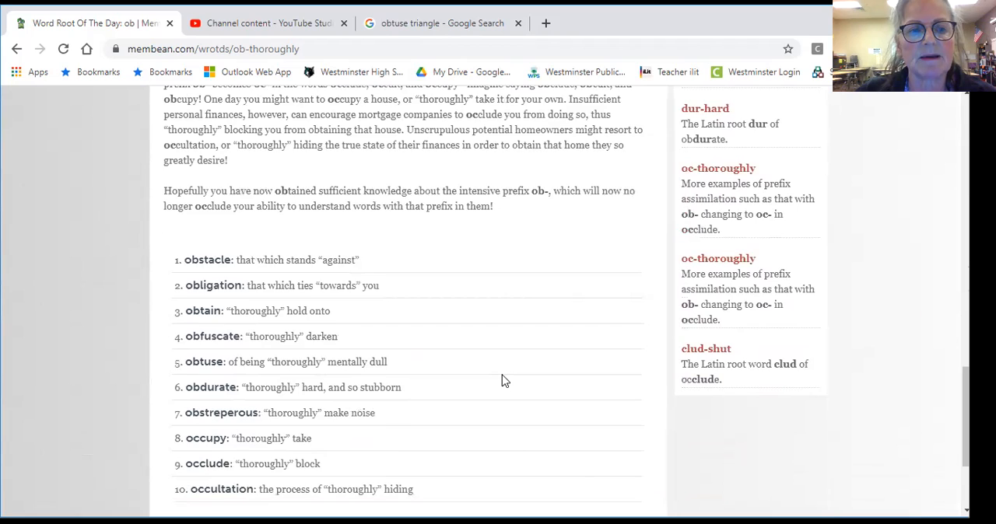
pyautogui.scroll(-3)
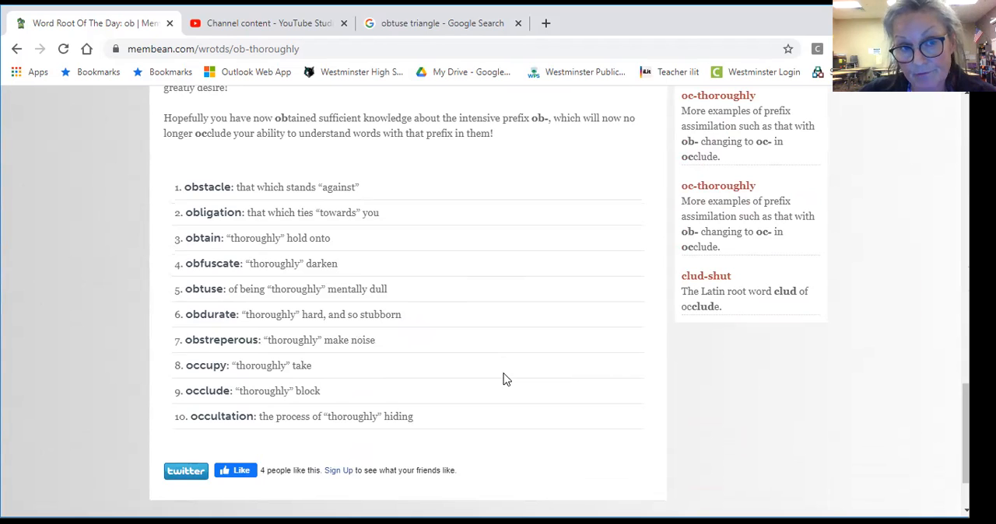
pyautogui.moveTo(523, 391)
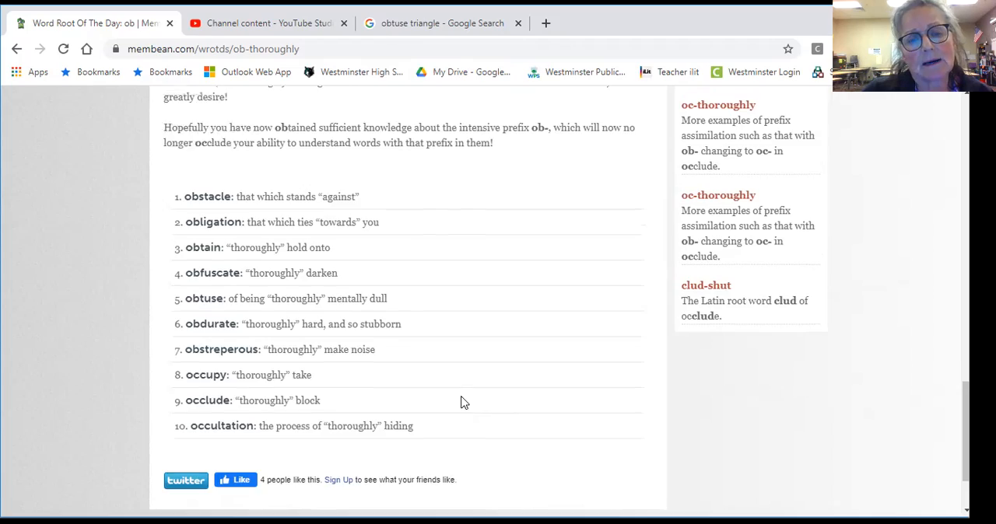
# Step: Scroll back up to the interactive ob- word tree with obdurate, obtuse and obtain
pyautogui.scroll(3)
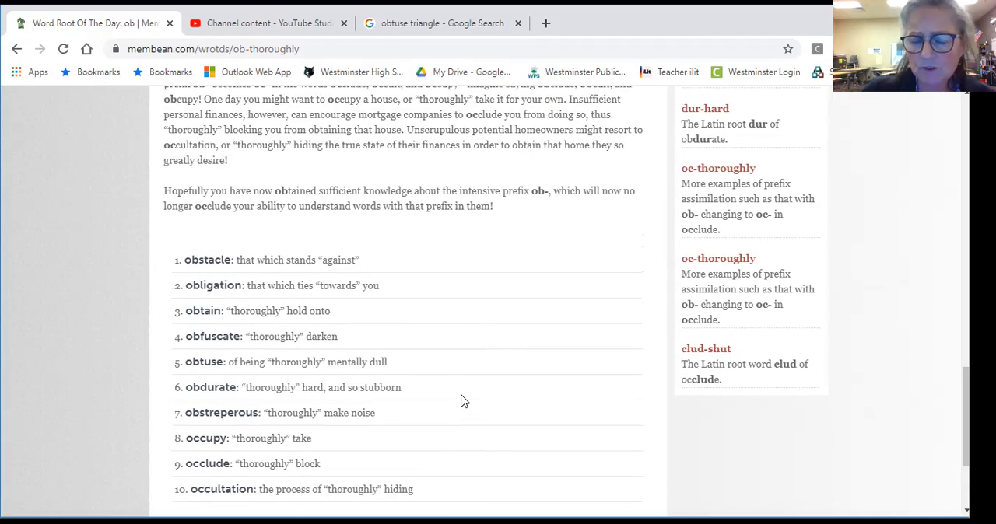
pyautogui.scroll(3)
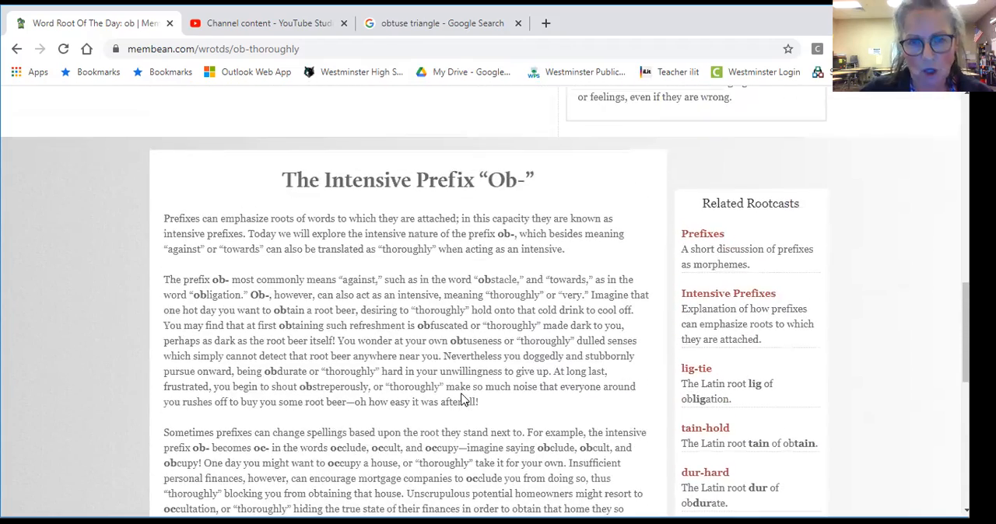
pyautogui.scroll(3)
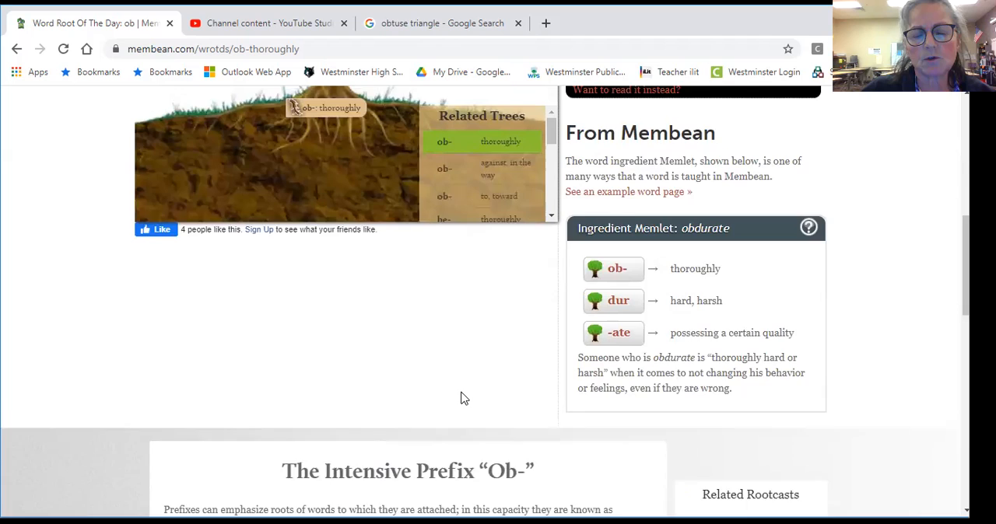
pyautogui.scroll(3)
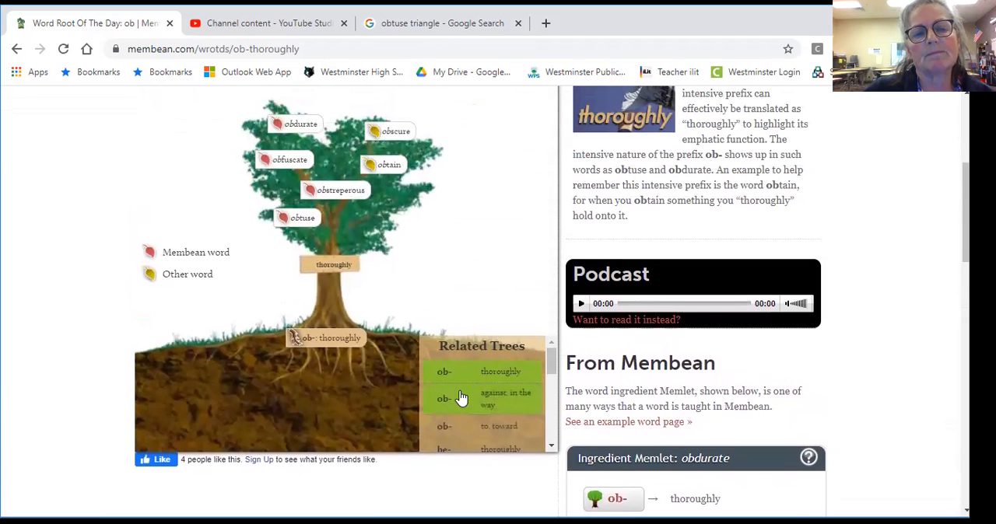
pyautogui.scroll(3)
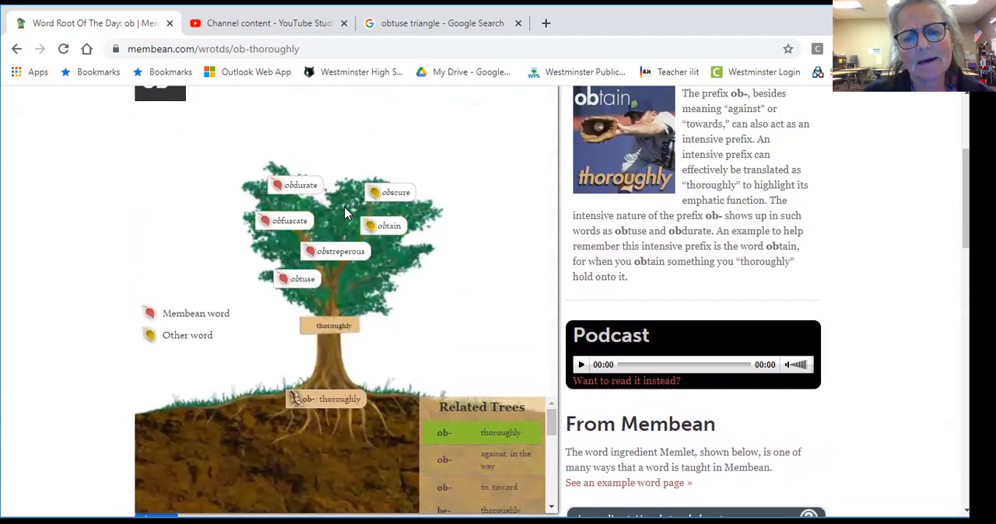
pyautogui.moveTo(290, 221)
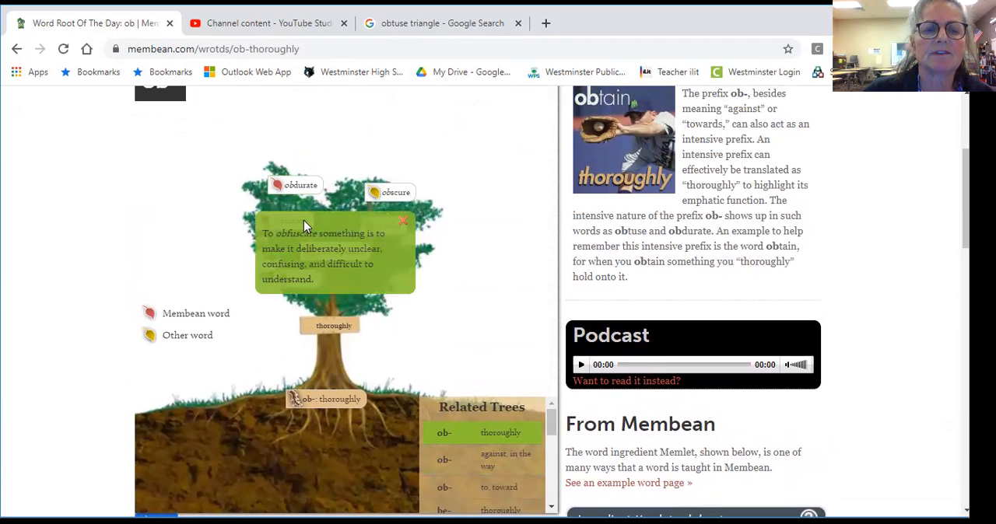
pyautogui.moveTo(190, 241)
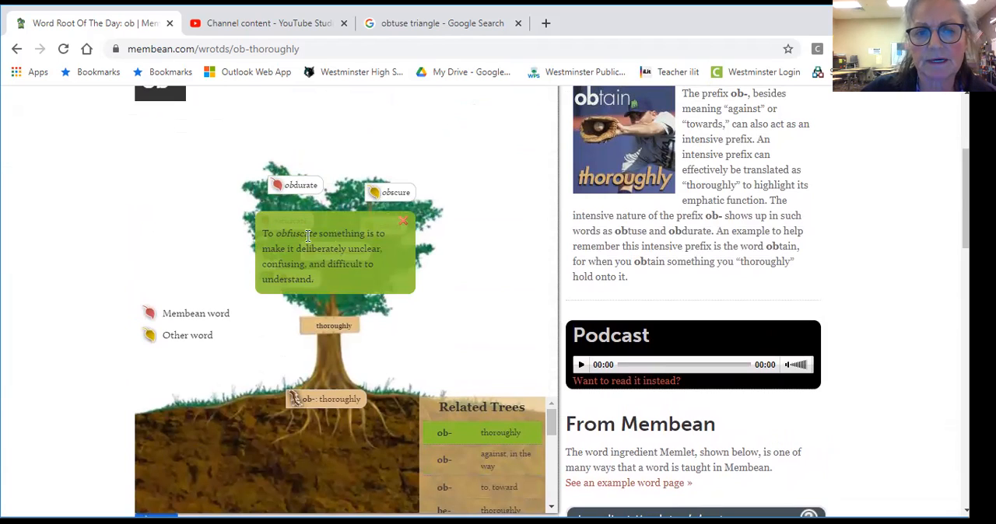
pyautogui.moveTo(420, 218)
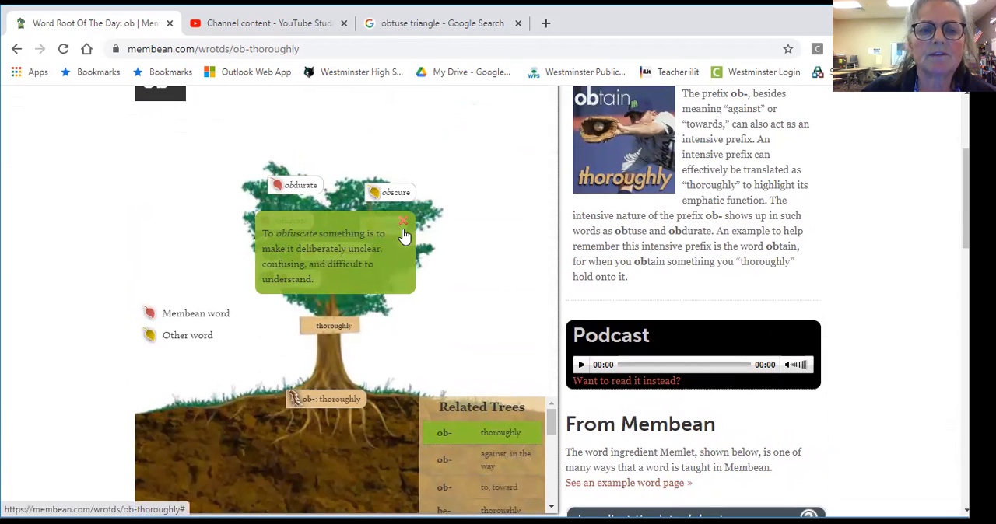
pyautogui.moveTo(417, 230)
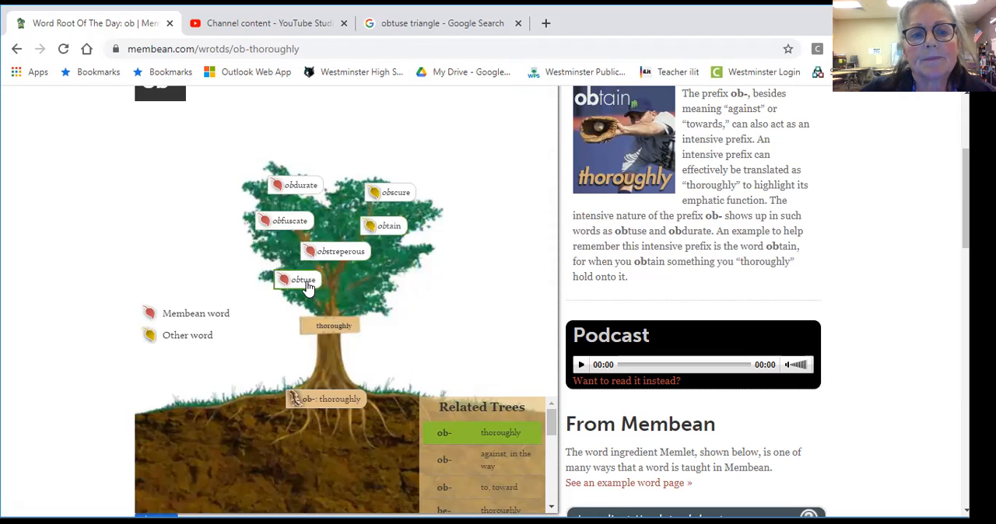
# Step: View the obtuse leaf's definition card on the tree, then close it
pyautogui.click(299, 280)
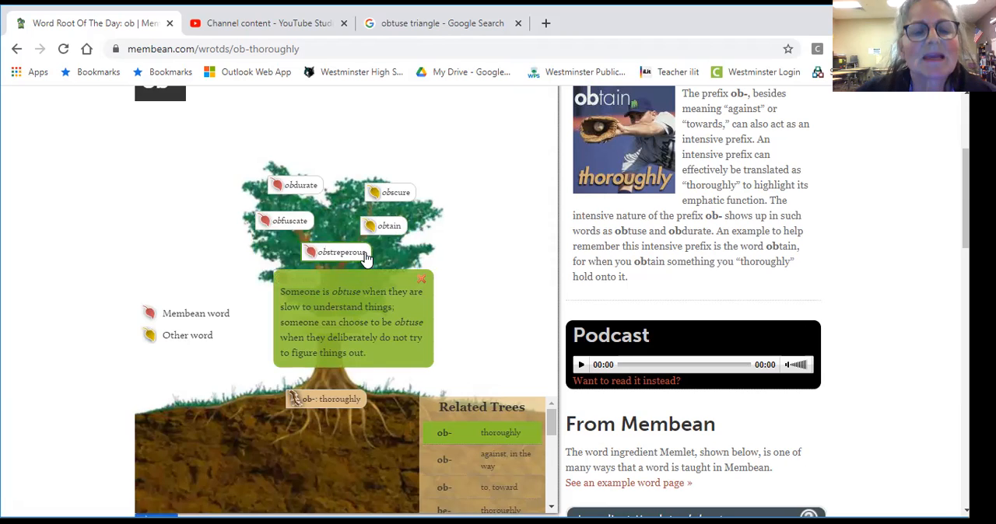
pyautogui.moveTo(370, 259)
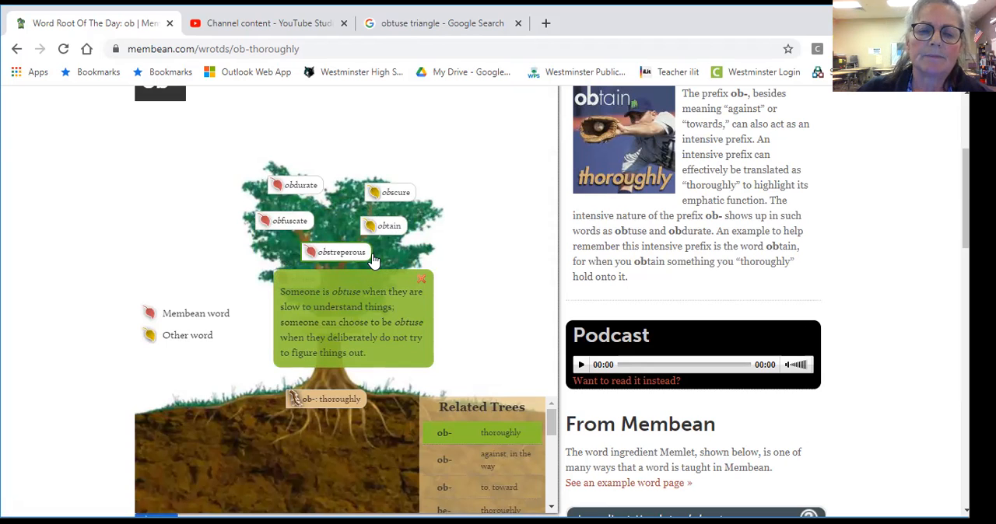
pyautogui.moveTo(370, 258)
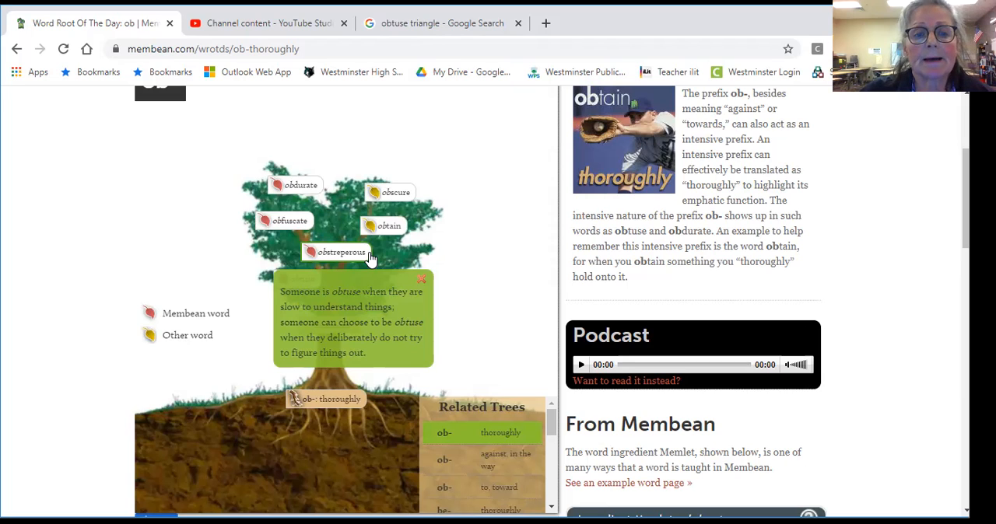
pyautogui.moveTo(434, 280)
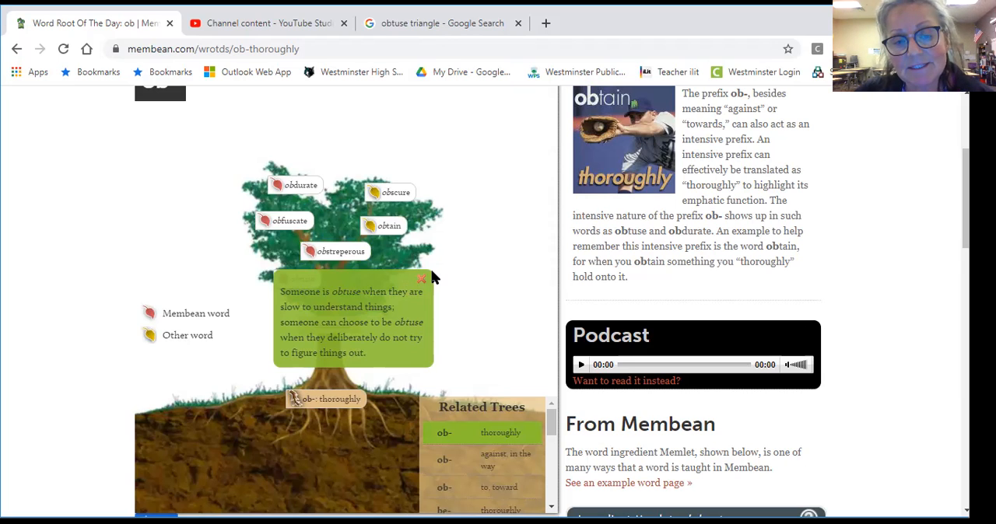
pyautogui.moveTo(433, 280)
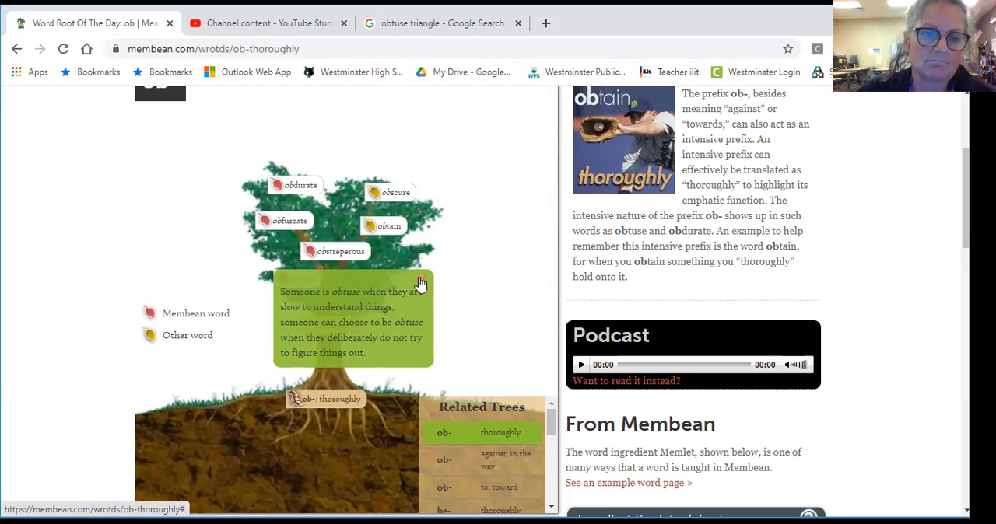
pyautogui.moveTo(423, 290)
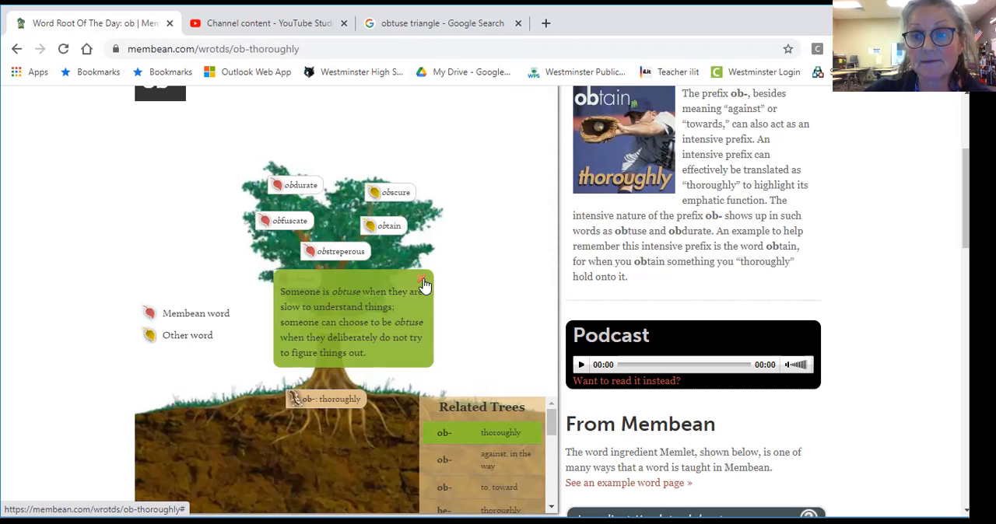
pyautogui.click(425, 283)
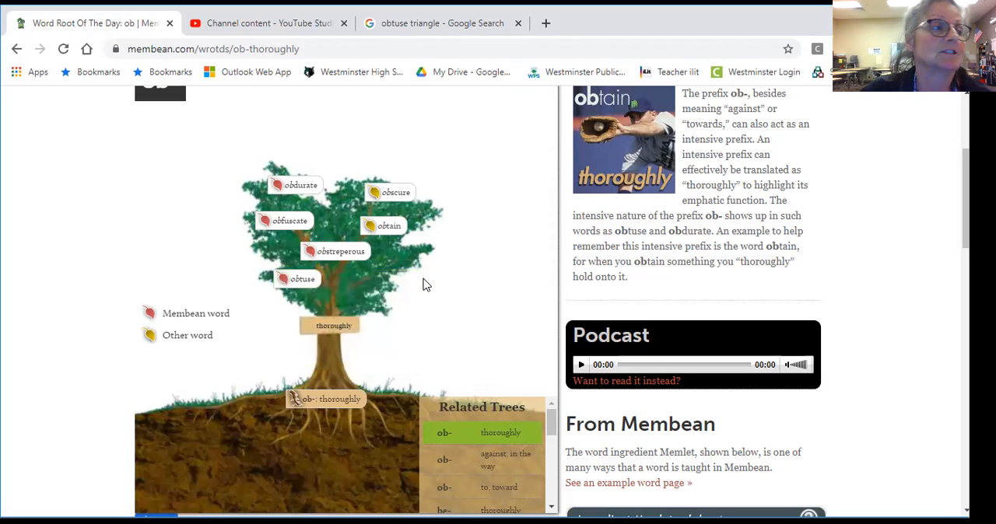
pyautogui.moveTo(311, 237)
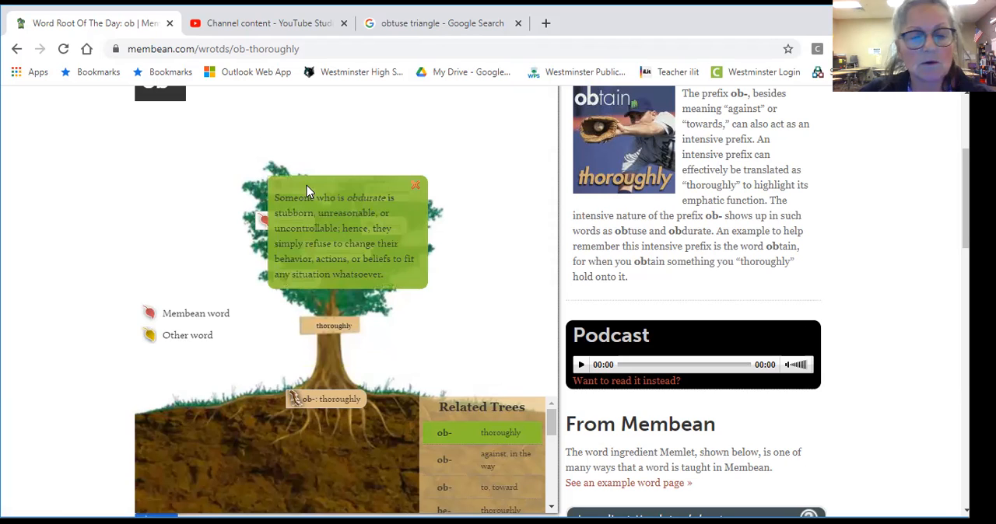
pyautogui.moveTo(392, 177)
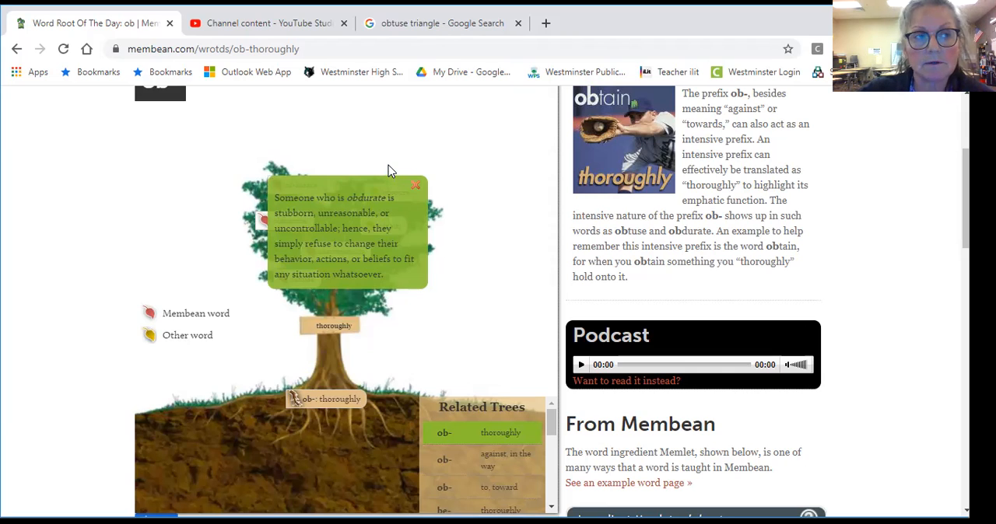
pyautogui.moveTo(381, 174)
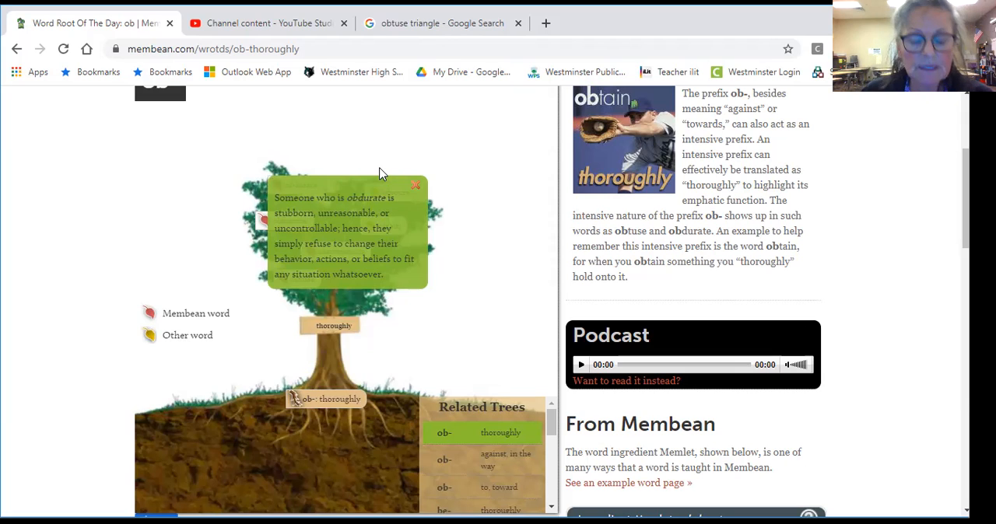
pyautogui.moveTo(433, 172)
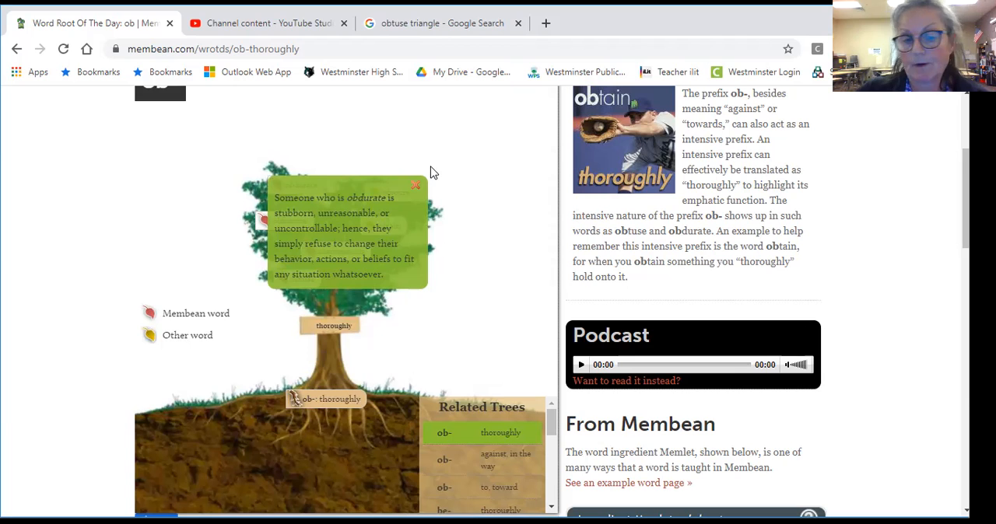
pyautogui.moveTo(454, 181)
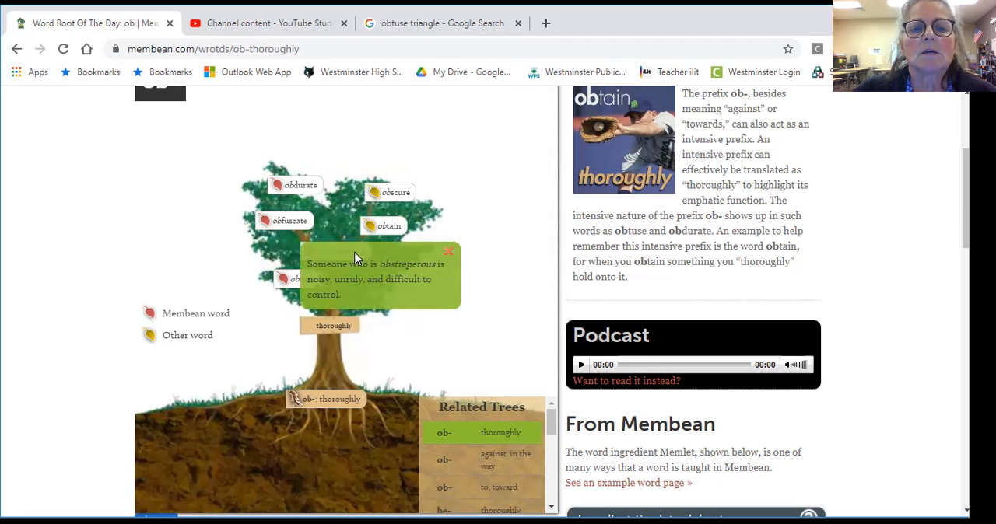
pyautogui.moveTo(414, 327)
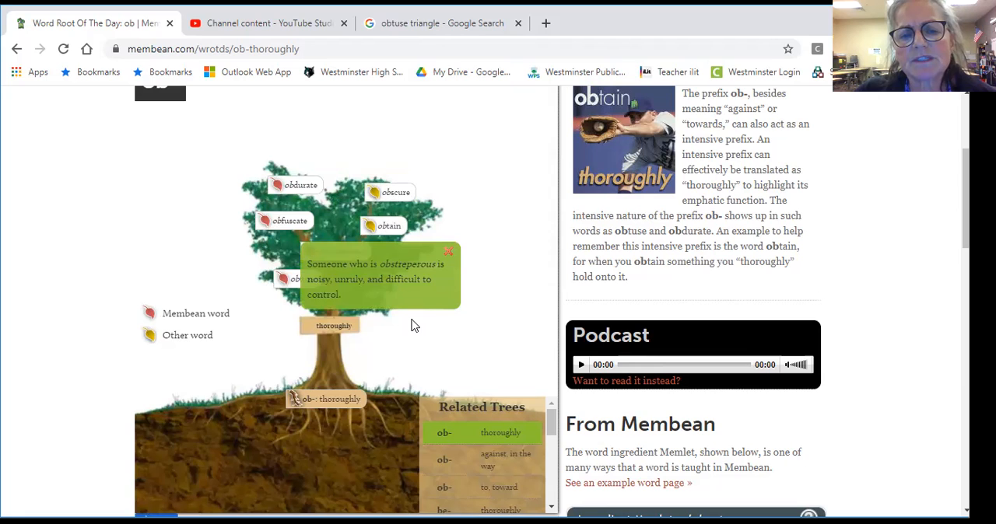
pyautogui.moveTo(410, 324)
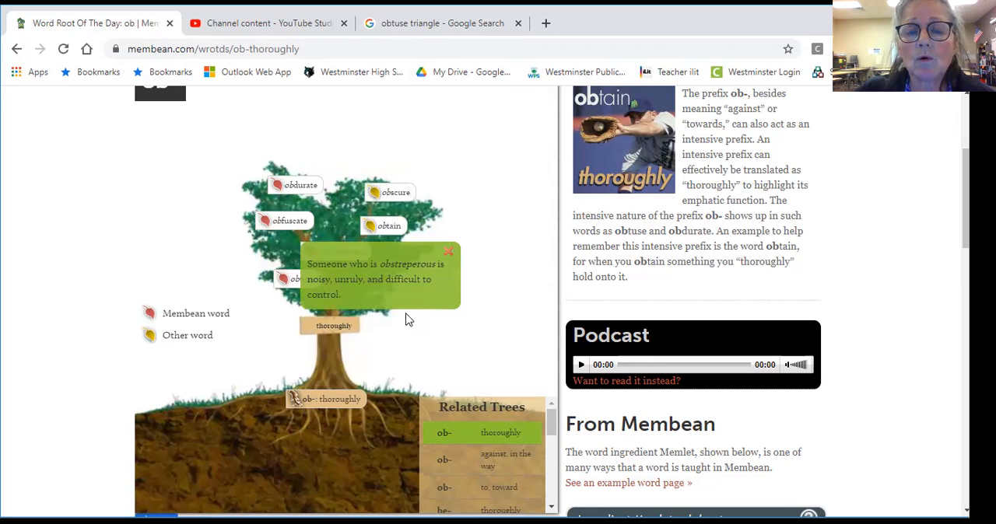
pyautogui.moveTo(402, 311)
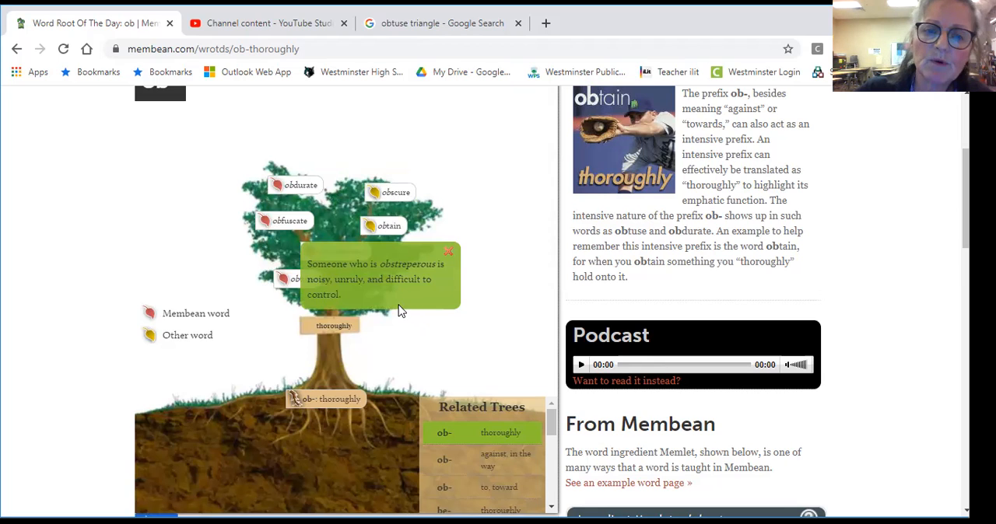
pyautogui.moveTo(396, 316)
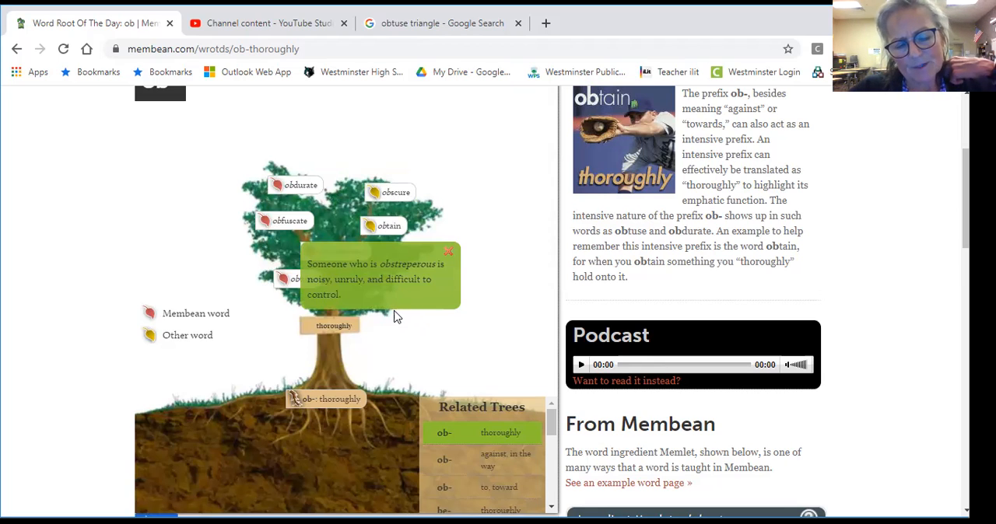
pyautogui.moveTo(404, 311)
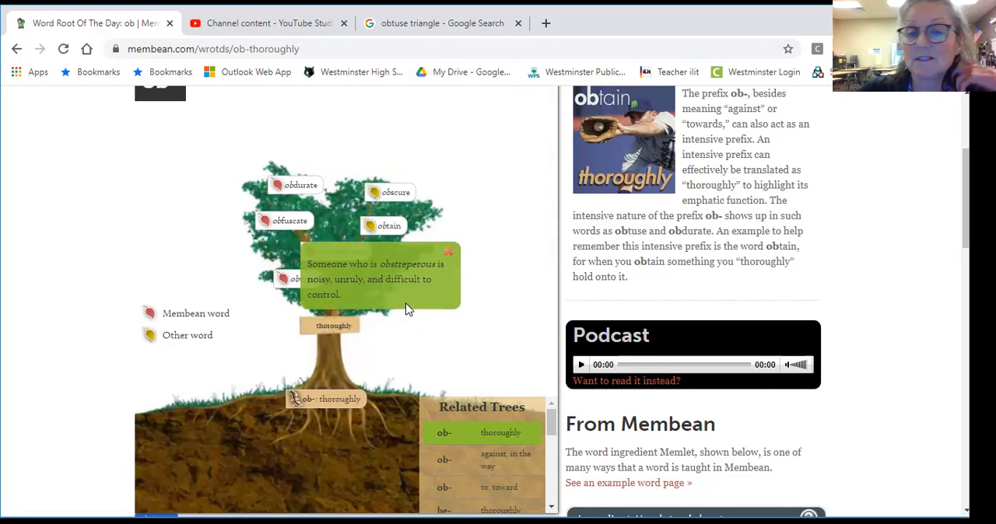
pyautogui.moveTo(414, 313)
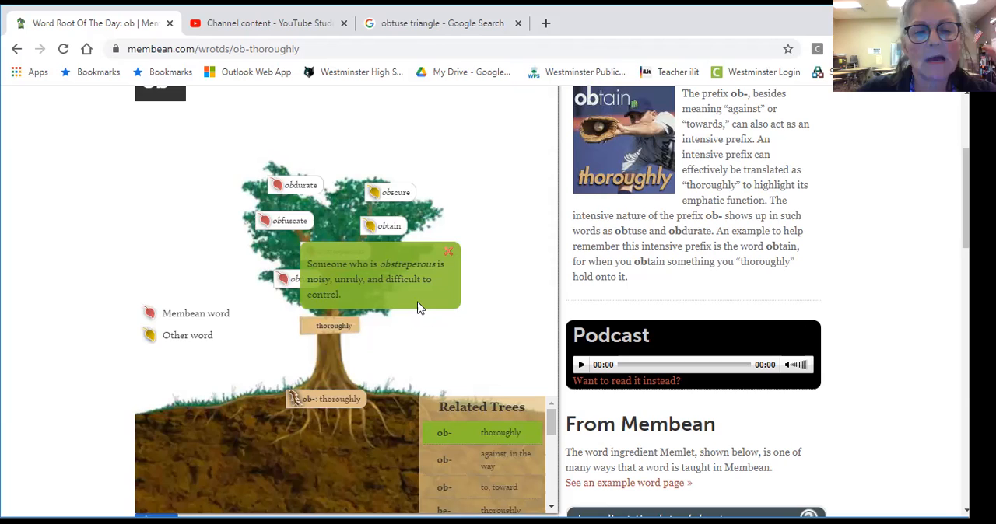
pyautogui.moveTo(448, 263)
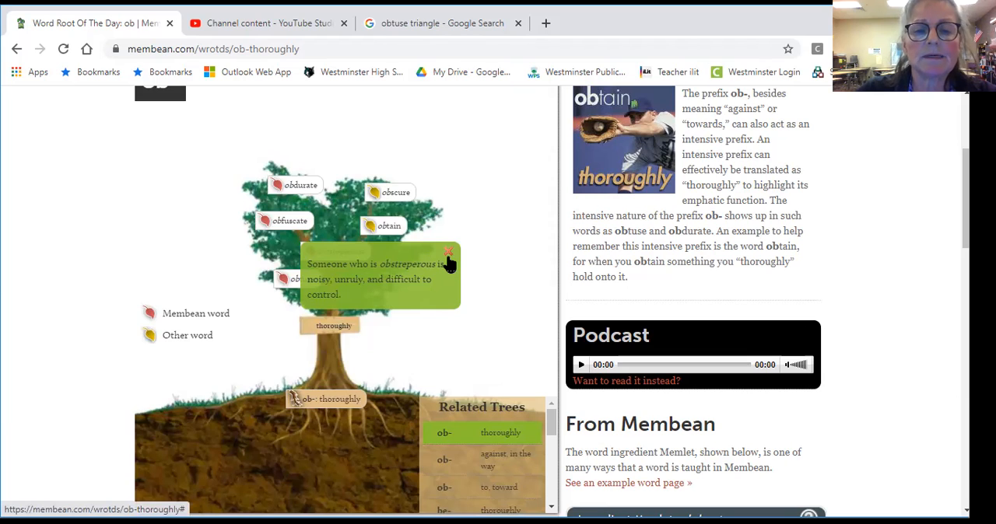
# Step: Close the obstreperous definition card and scroll down toward the article
pyautogui.click(450, 255)
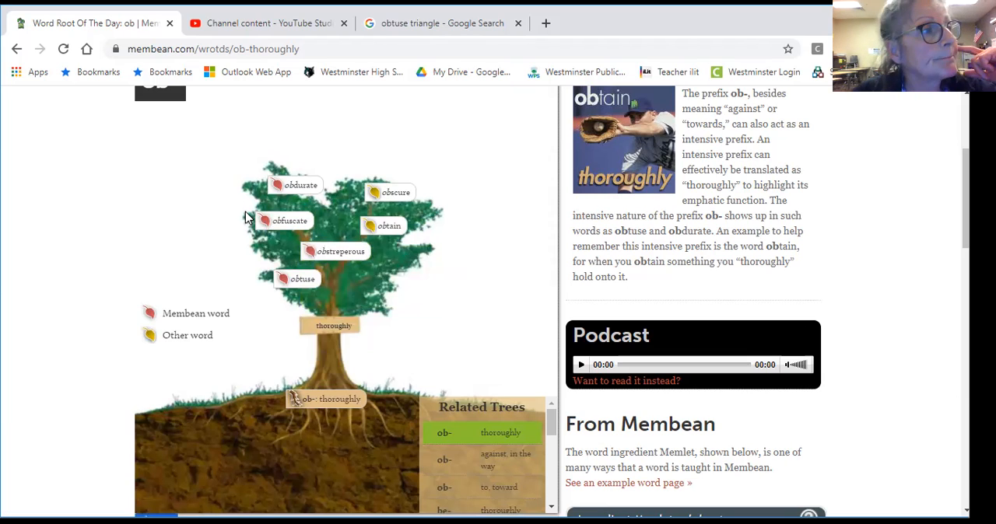
pyautogui.moveTo(325, 323)
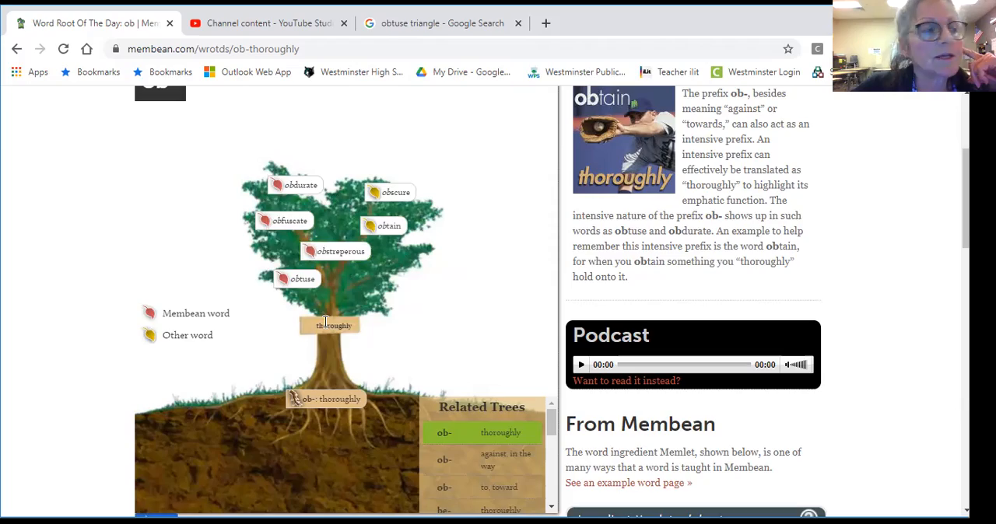
pyautogui.scroll(-3)
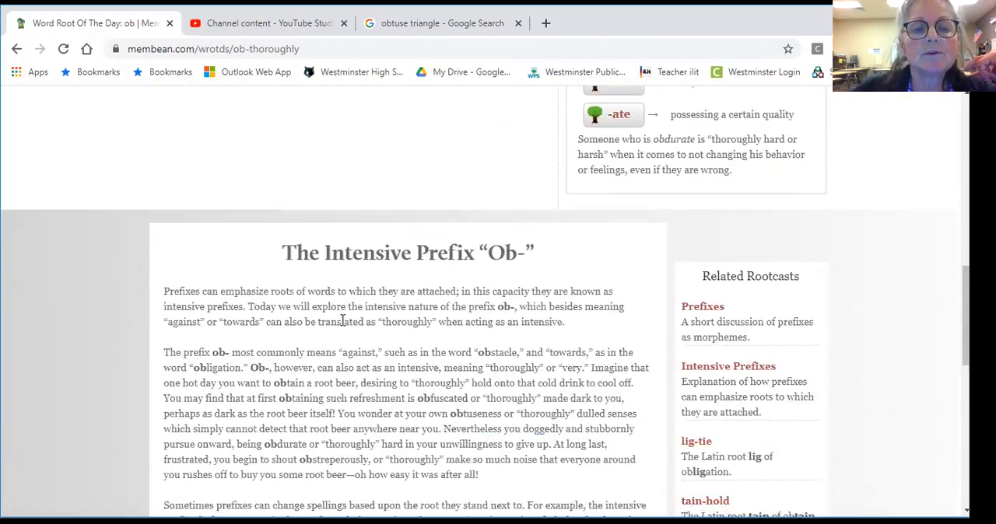
# Step: Scroll down to the numbered list of ten ob- example words, obstacle through occultation
pyautogui.scroll(-3)
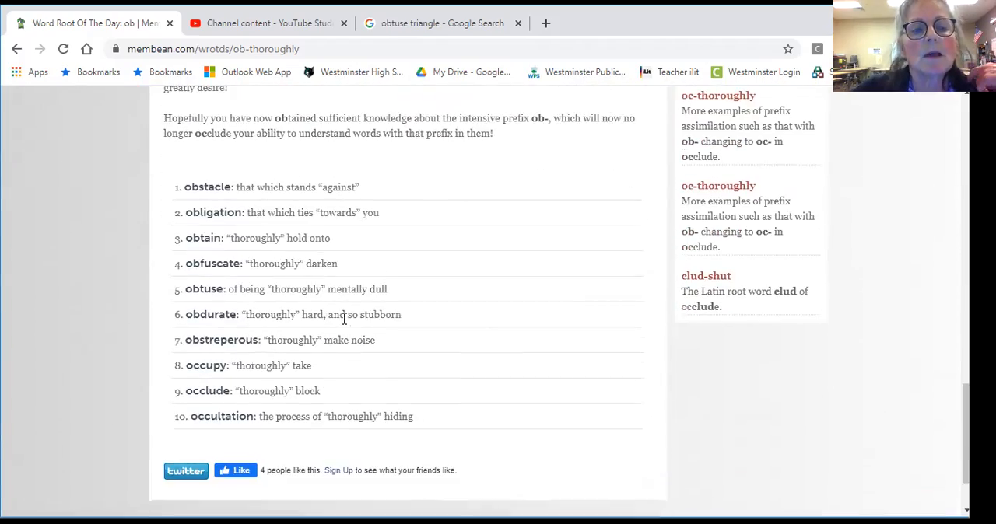
pyautogui.moveTo(352, 329)
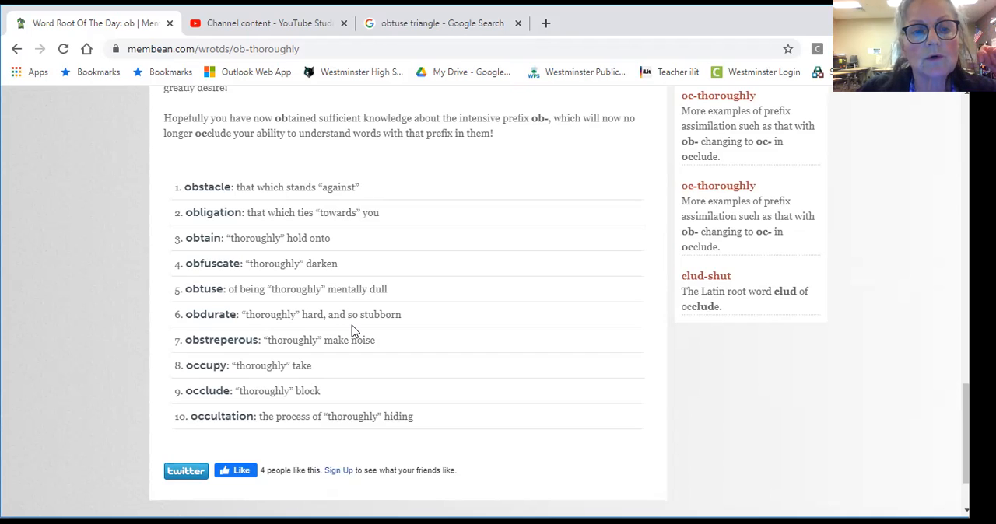
pyautogui.moveTo(324, 401)
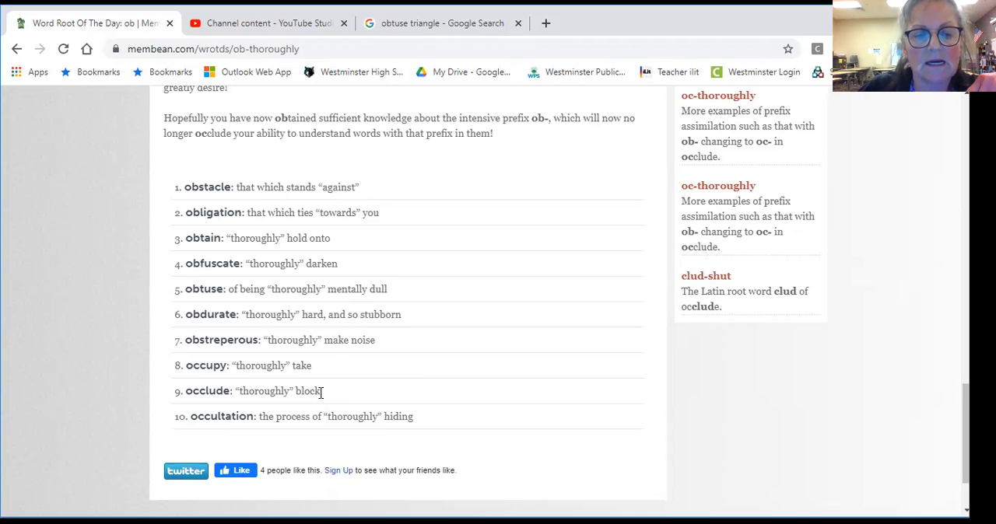
pyautogui.moveTo(370, 392)
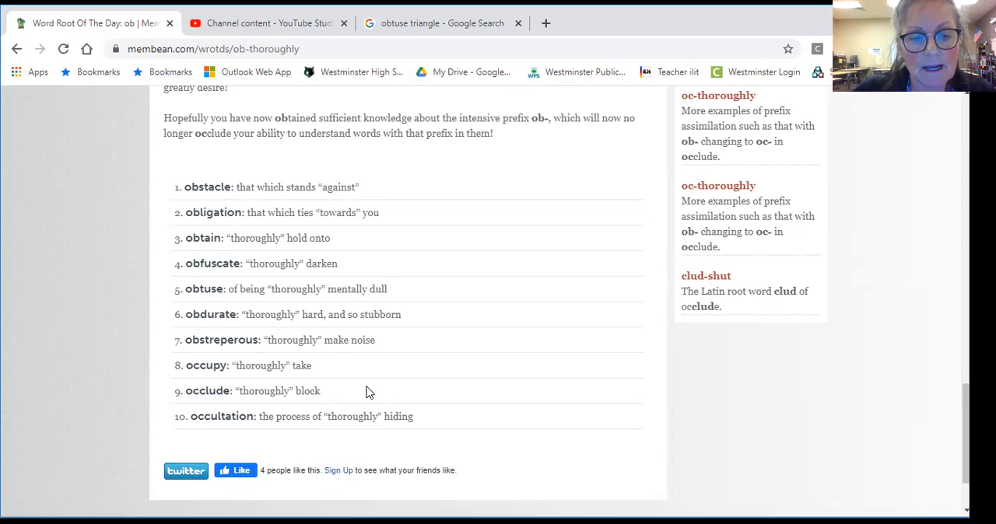
pyautogui.moveTo(364, 389)
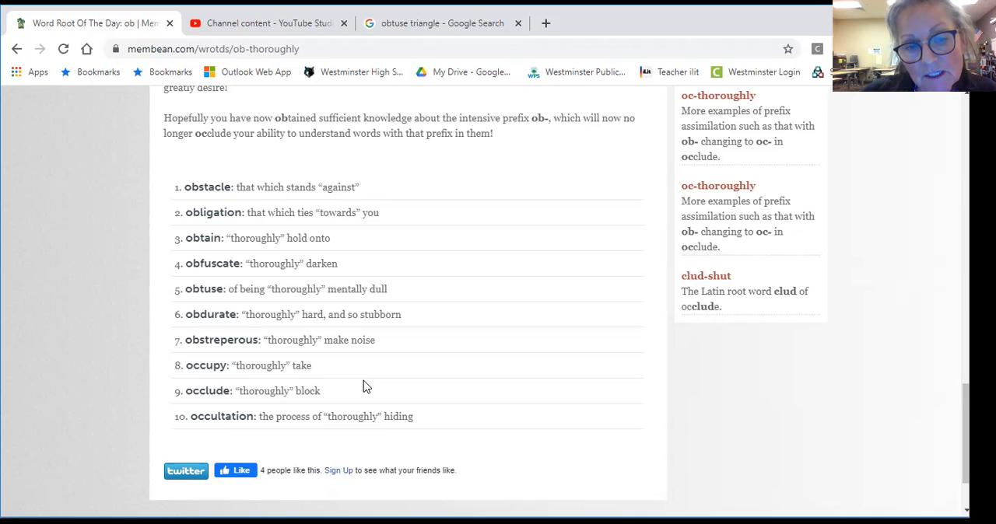
pyautogui.moveTo(418, 441)
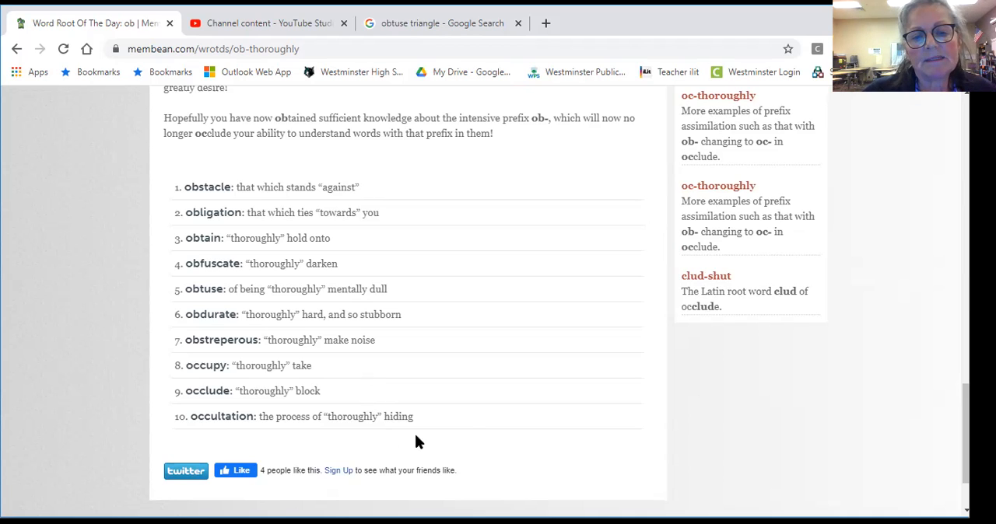
pyautogui.moveTo(442, 426)
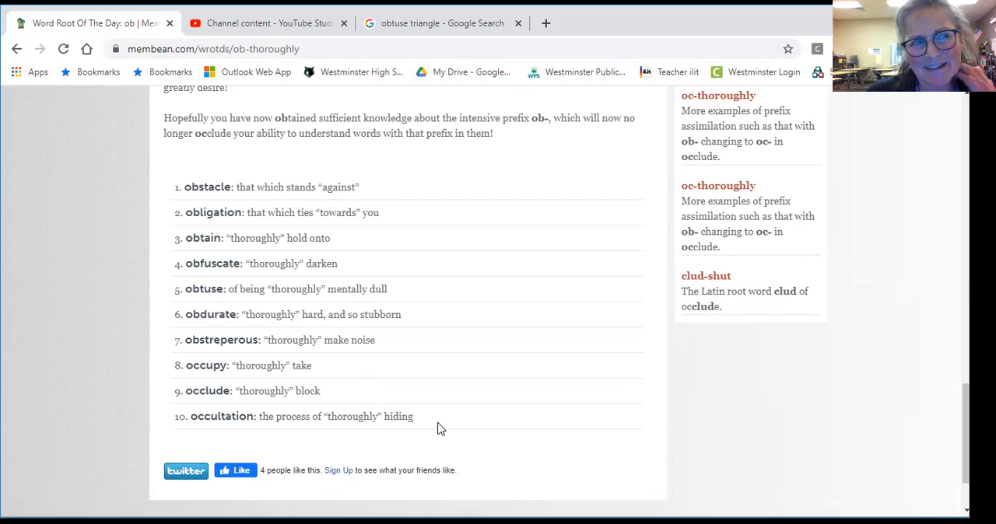
pyautogui.moveTo(427, 424)
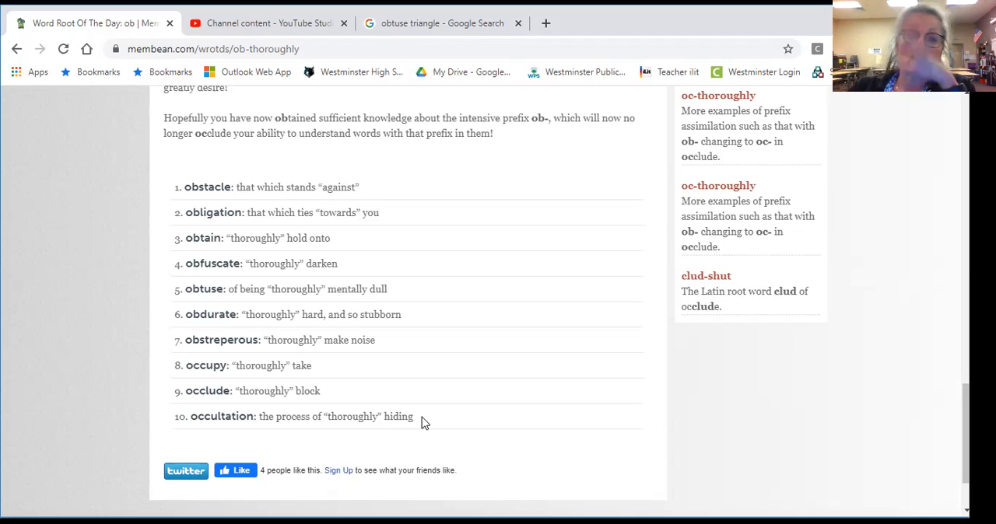
pyautogui.moveTo(414, 417)
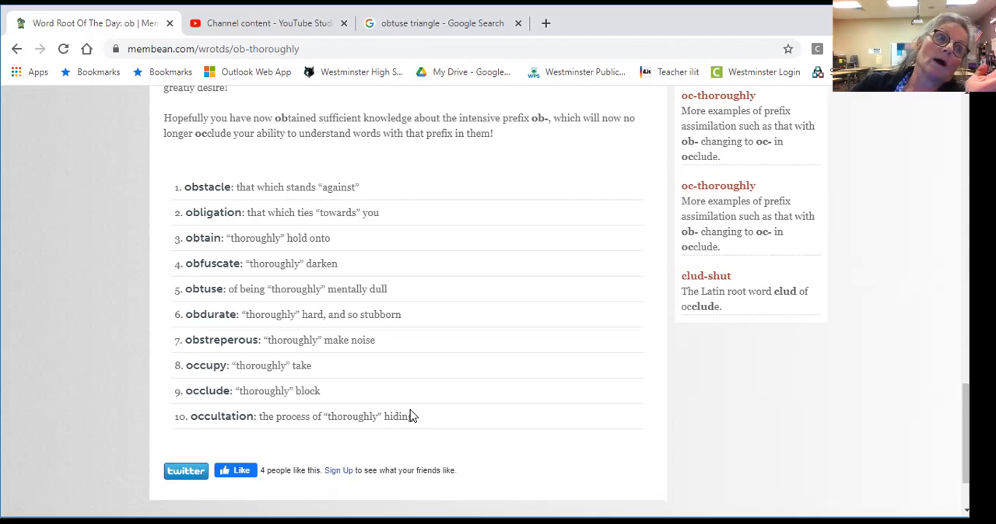
pyautogui.moveTo(414, 411)
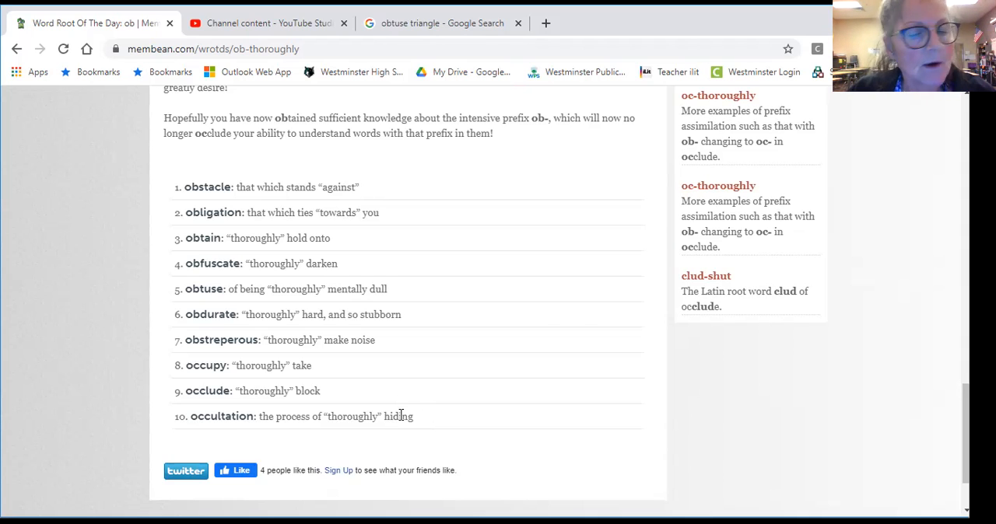
pyautogui.moveTo(398, 435)
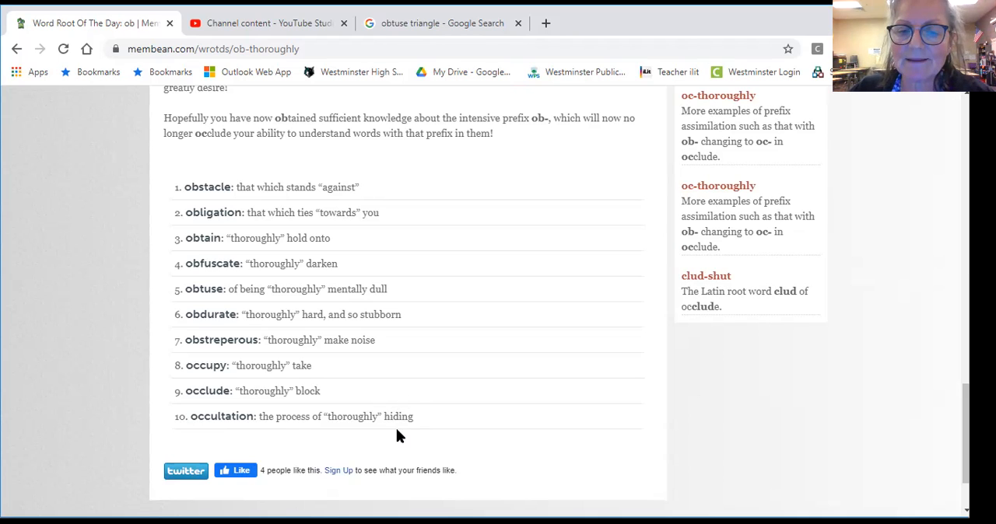